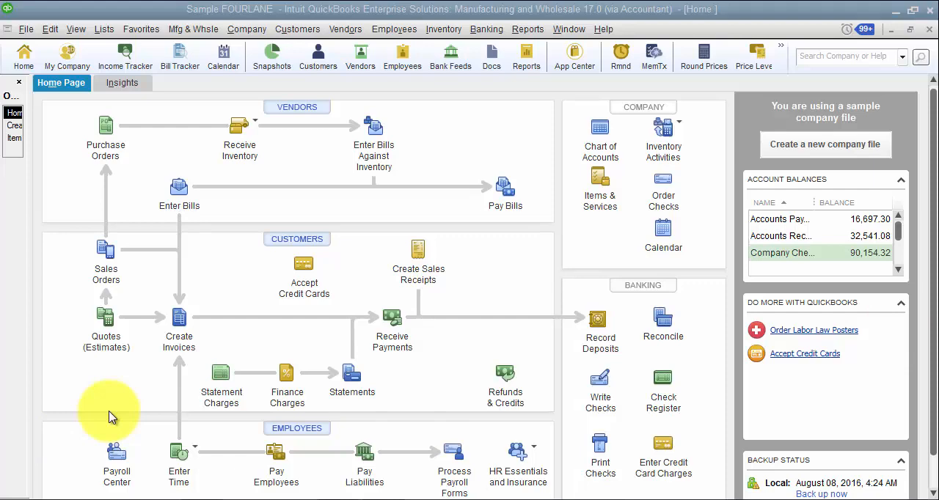
mouse_move(178, 326)
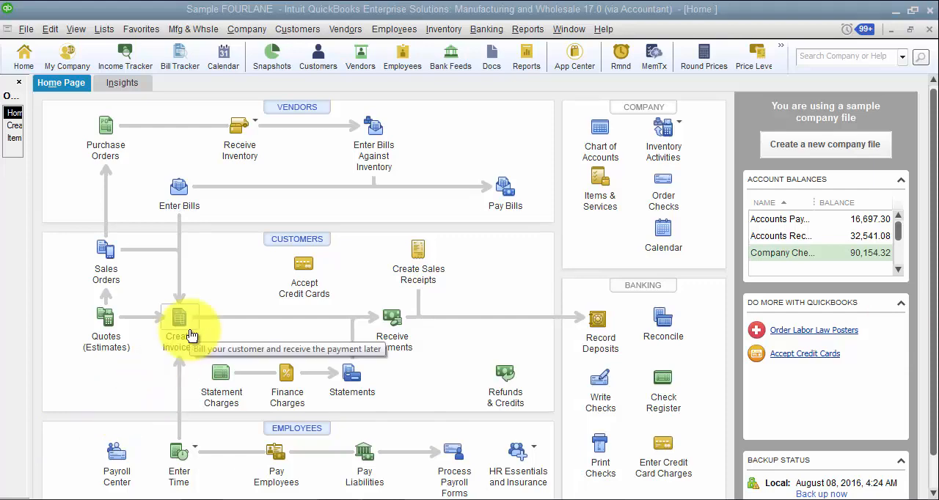
Open a blank invoice, number 71142 dated 12/15/2021, from the Home Page.
click(179, 322)
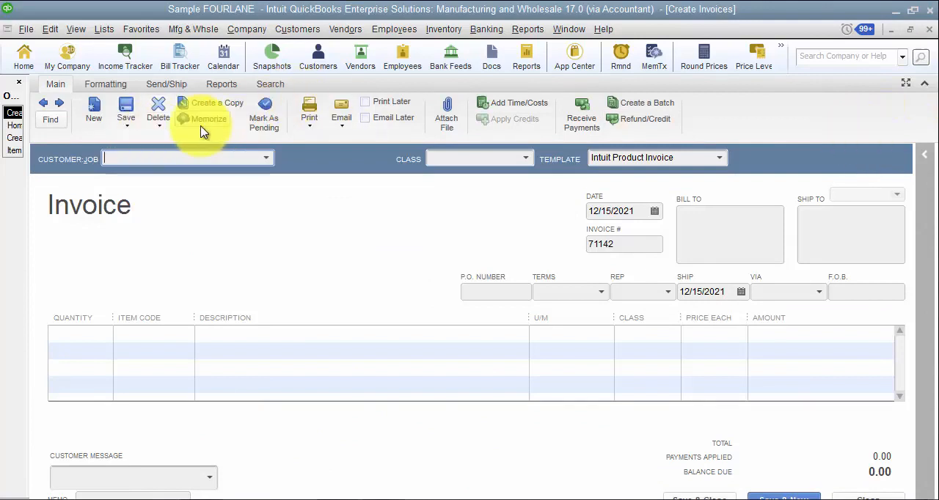
mouse_move(924, 92)
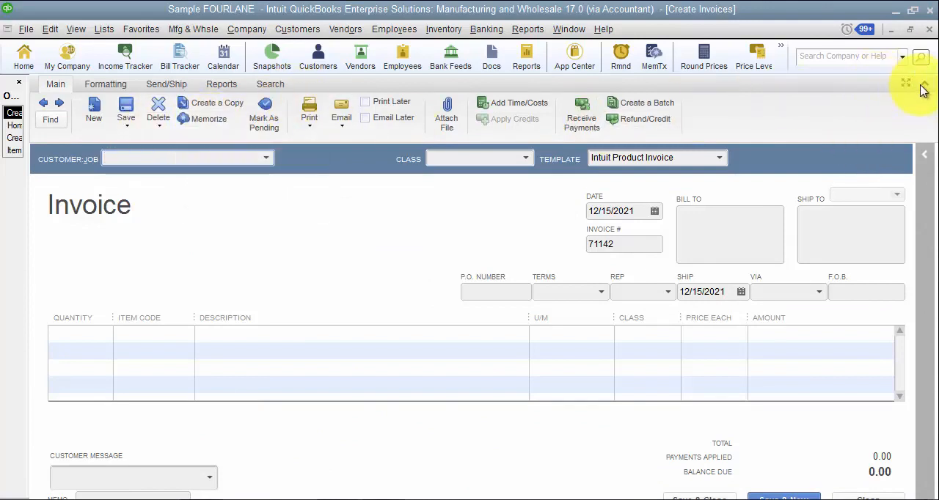
Bill Walker Properties with Net 15 terms and 2 Custom Work at 250.00.
click(923, 83)
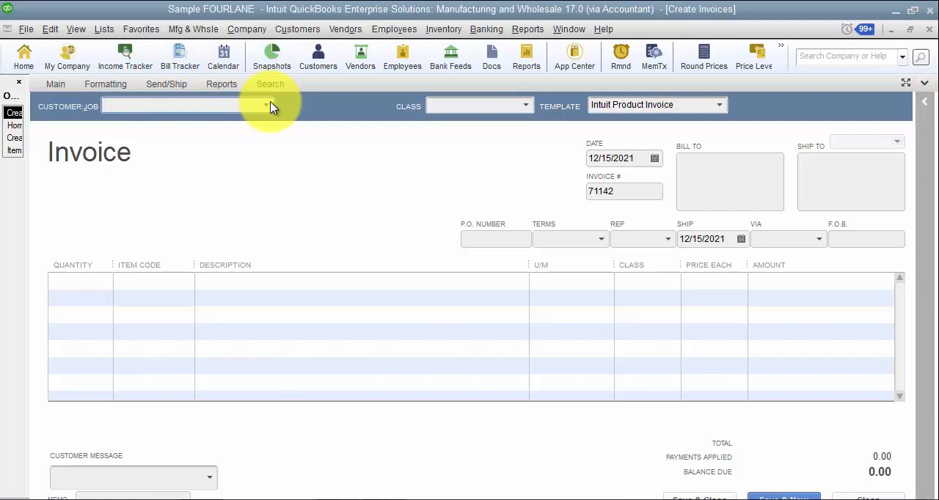
click(265, 105)
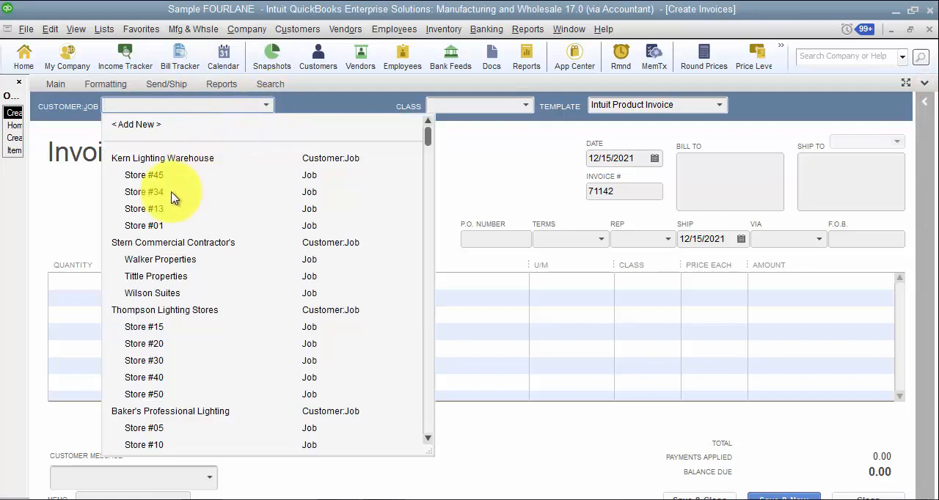
click(160, 259)
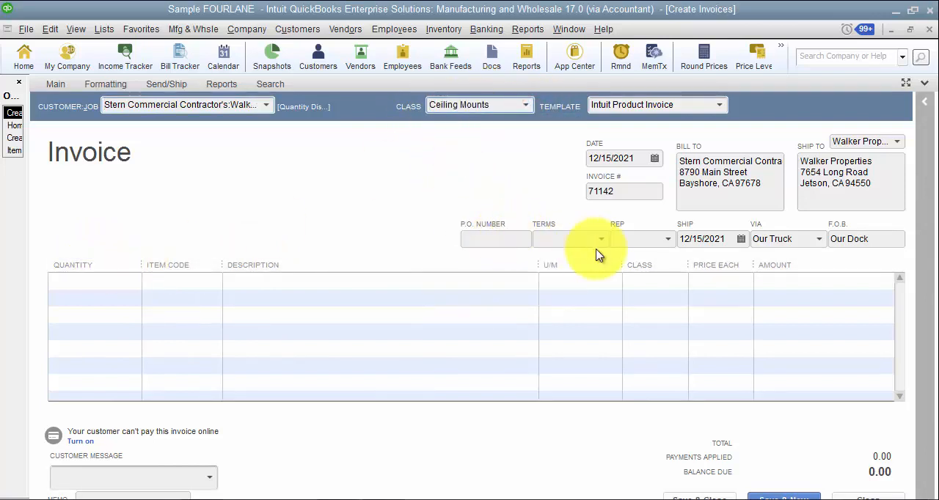
click(565, 238)
text(2)
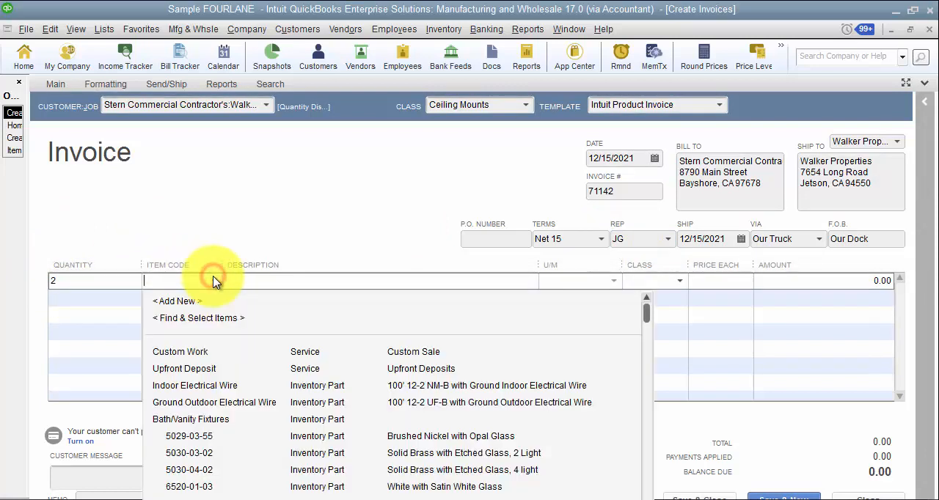
click(180, 352)
text(250)
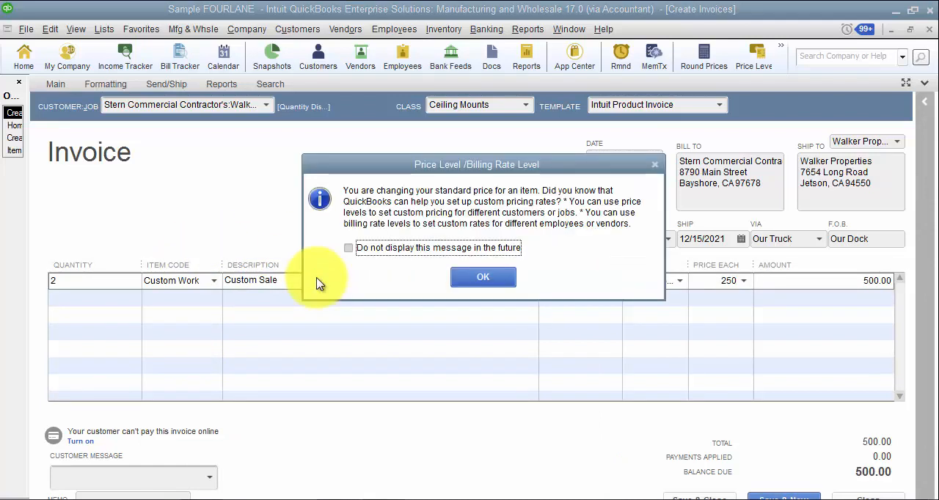
Dismiss the Price Level/Billing Rate Level notice, keeping the 500.00 total.
click(482, 277)
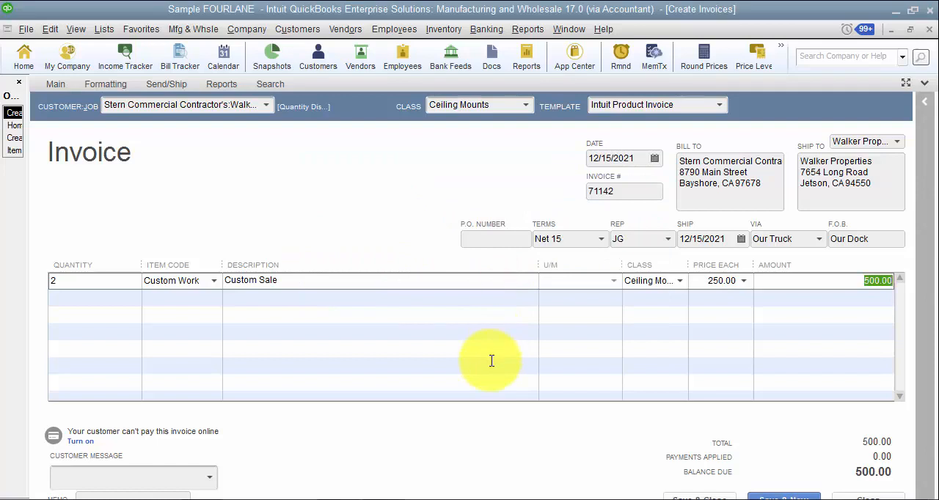
mouse_move(688, 364)
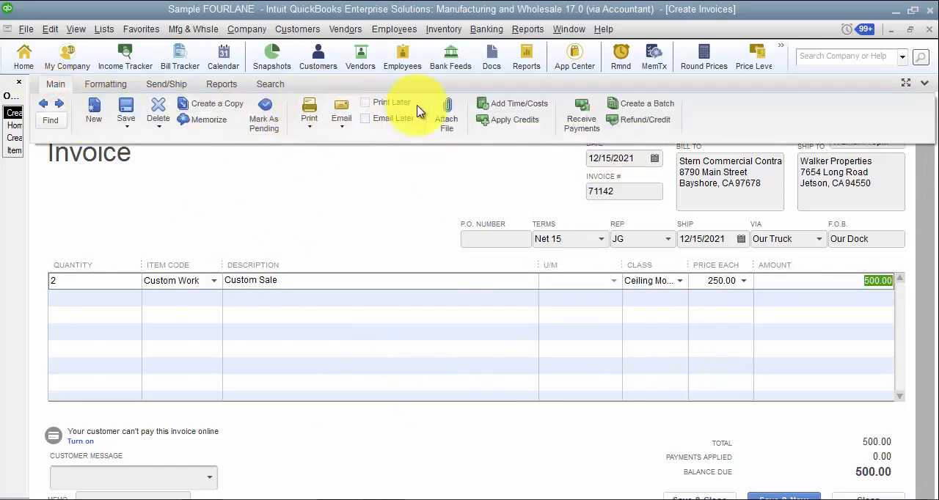
mouse_move(125, 110)
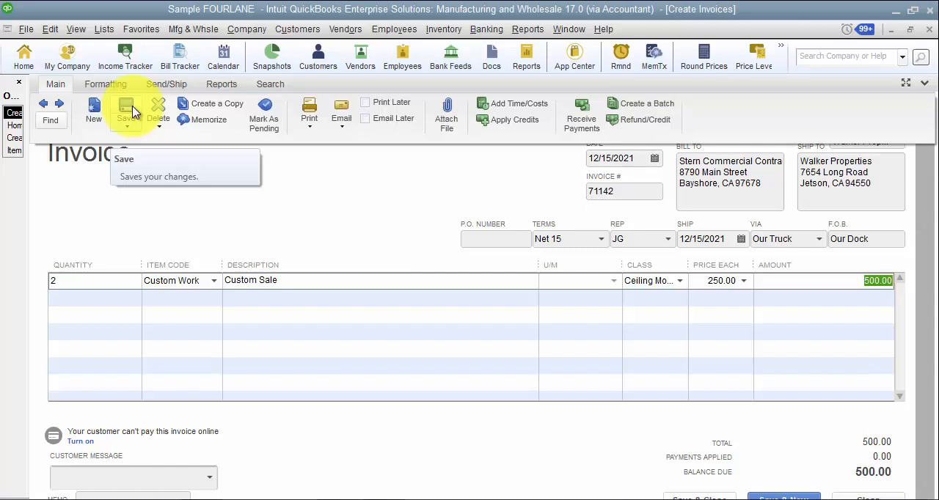
mouse_move(319, 177)
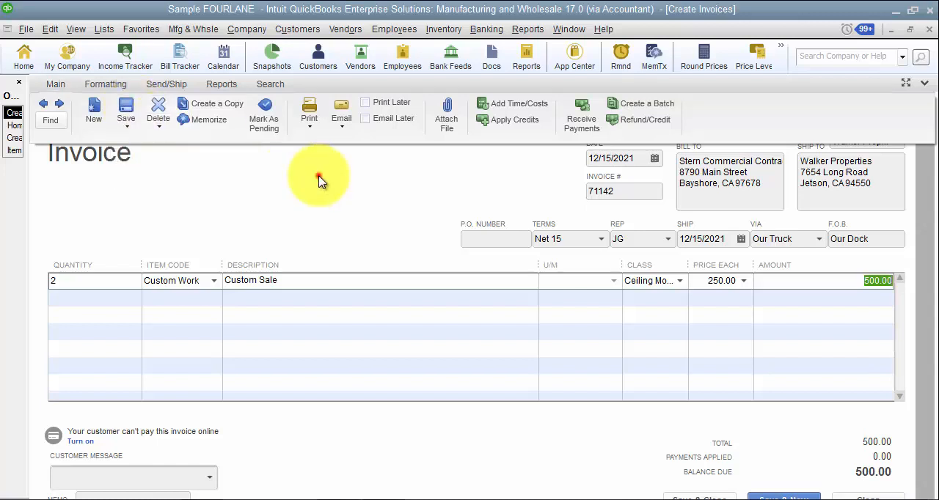
mouse_move(246, 138)
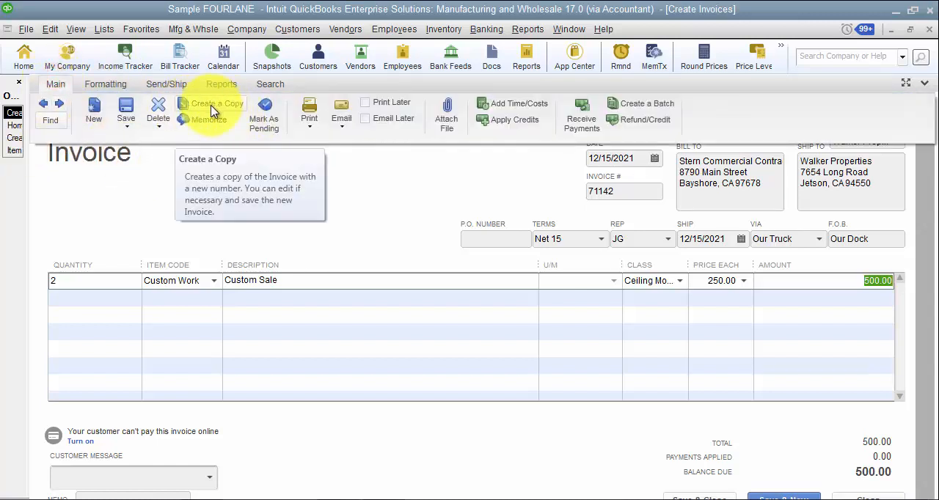
mouse_move(210, 120)
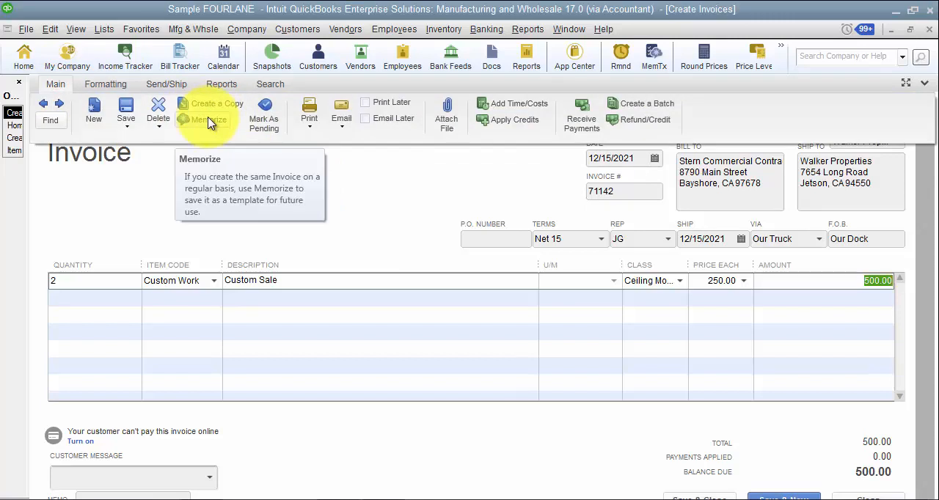
Start memorizing the invoice under the name Walker Properties.
click(209, 120)
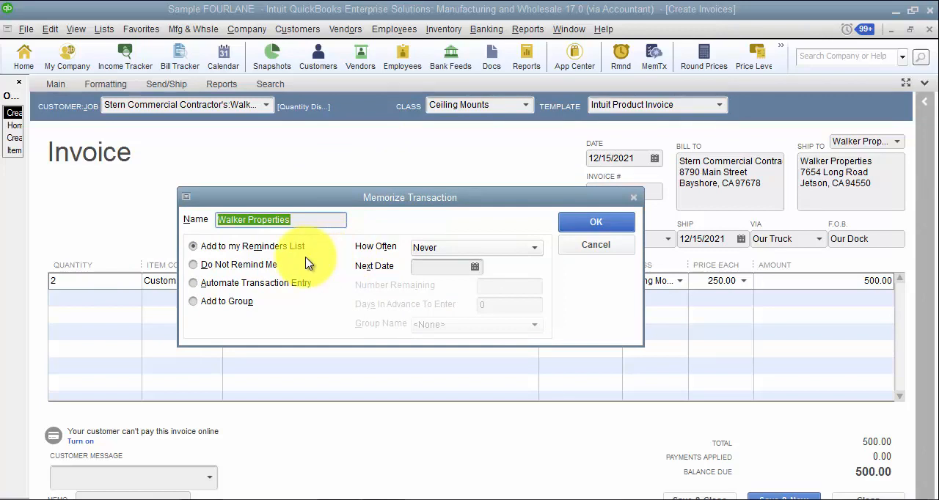
mouse_move(236, 307)
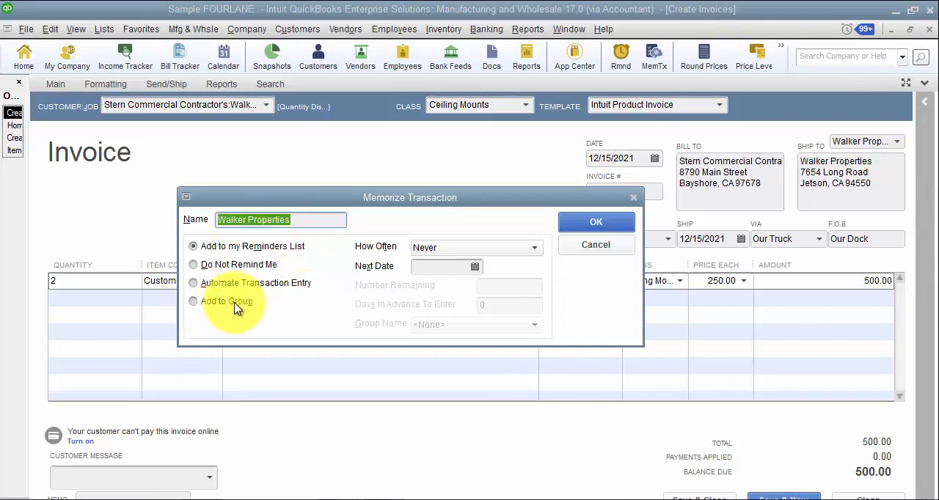
mouse_move(233, 311)
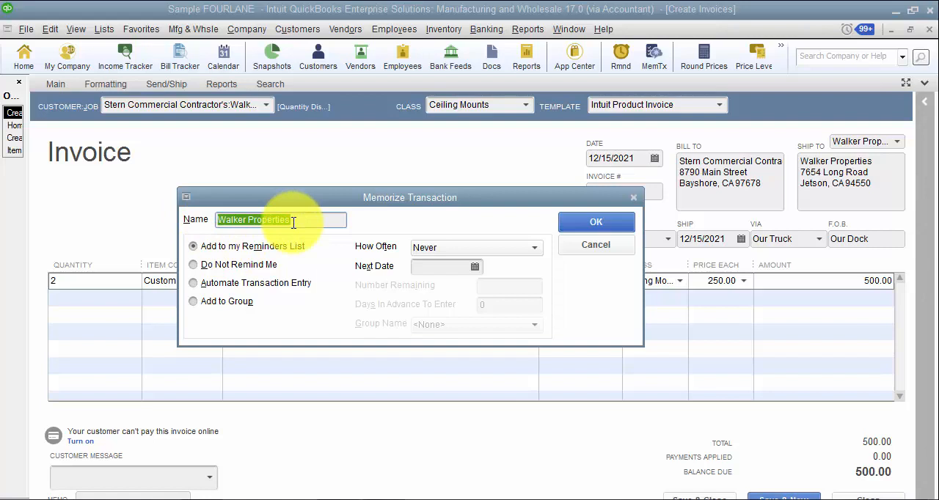
mouse_move(263, 236)
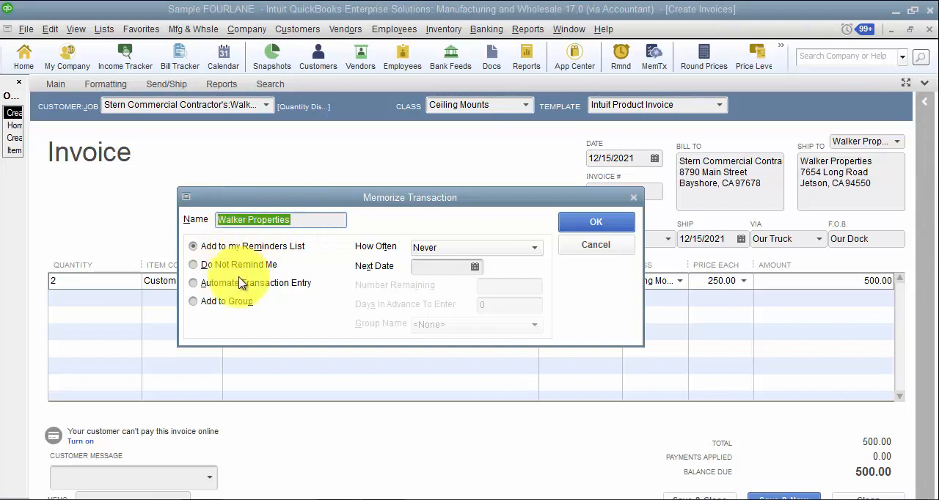
Automate the memorized invoice monthly from 01/01/2022 with 24 entries remaining.
click(193, 283)
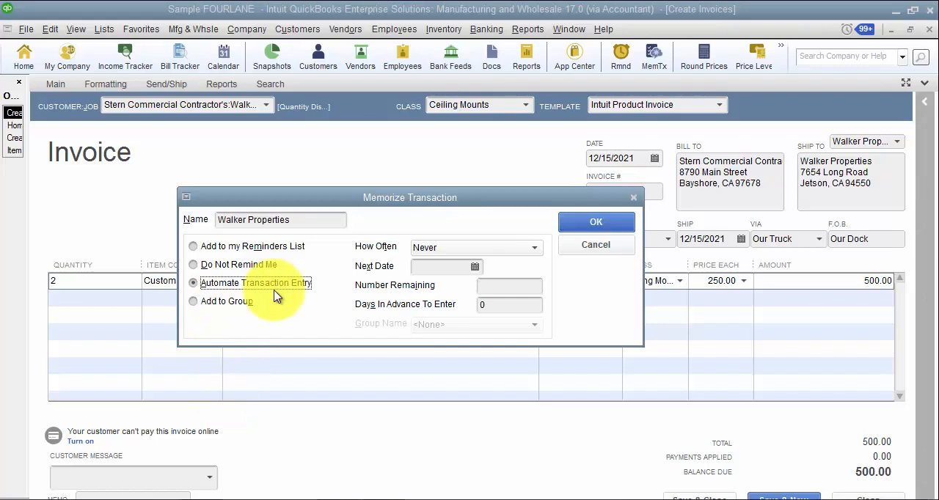
click(534, 247)
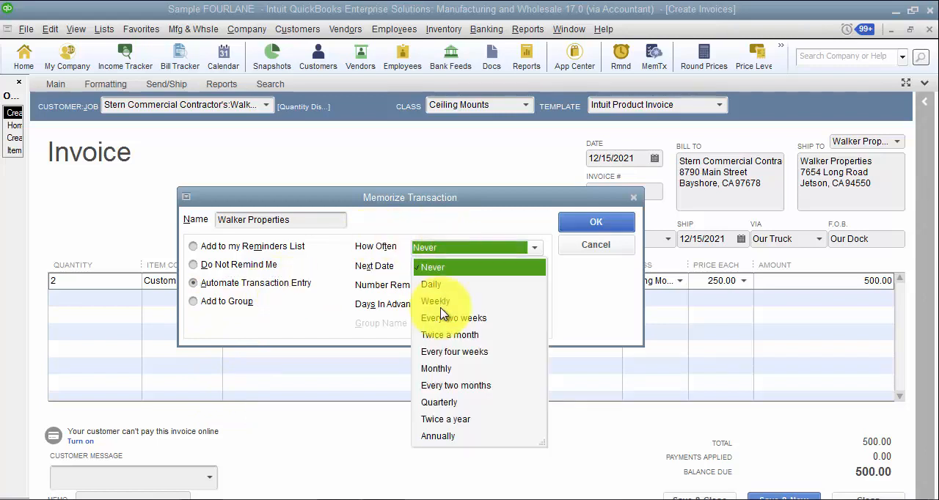
click(435, 368)
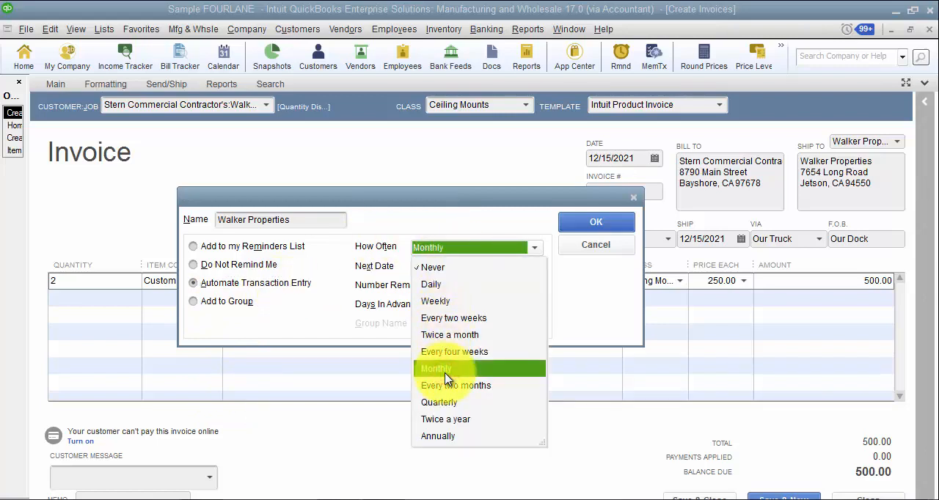
click(436, 368)
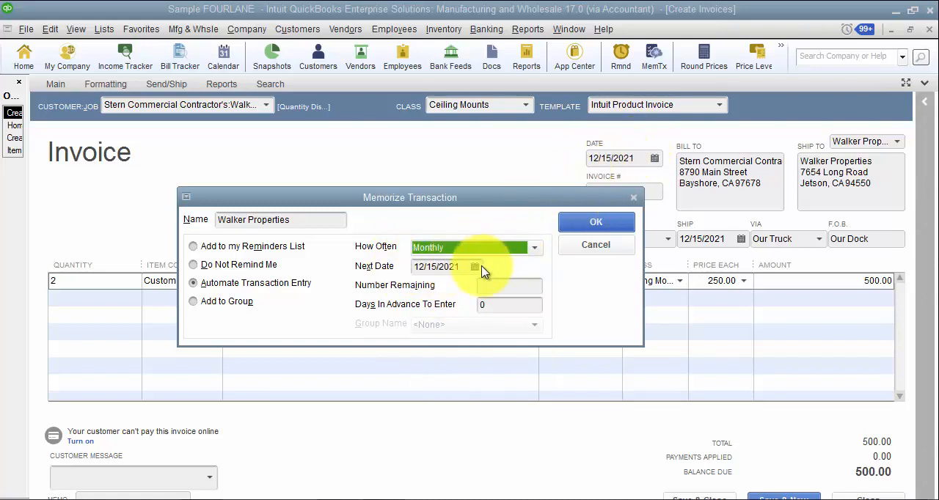
click(437, 267)
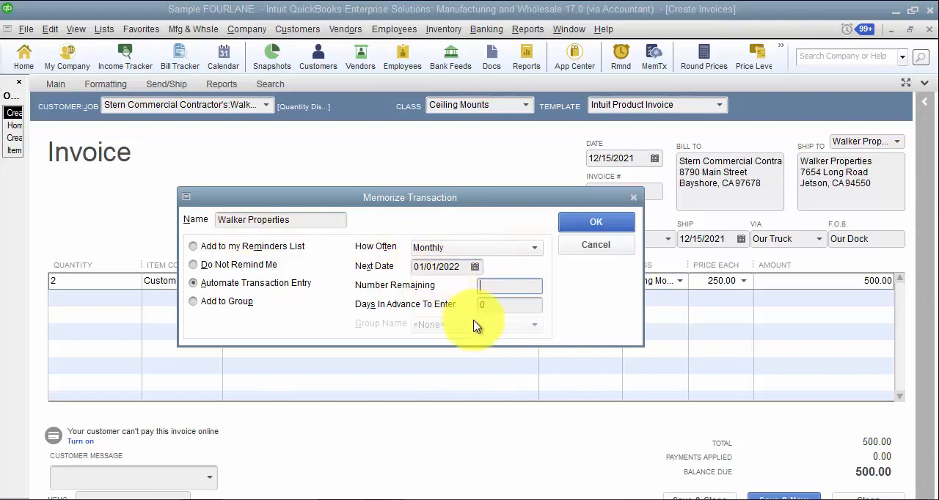
text(2)
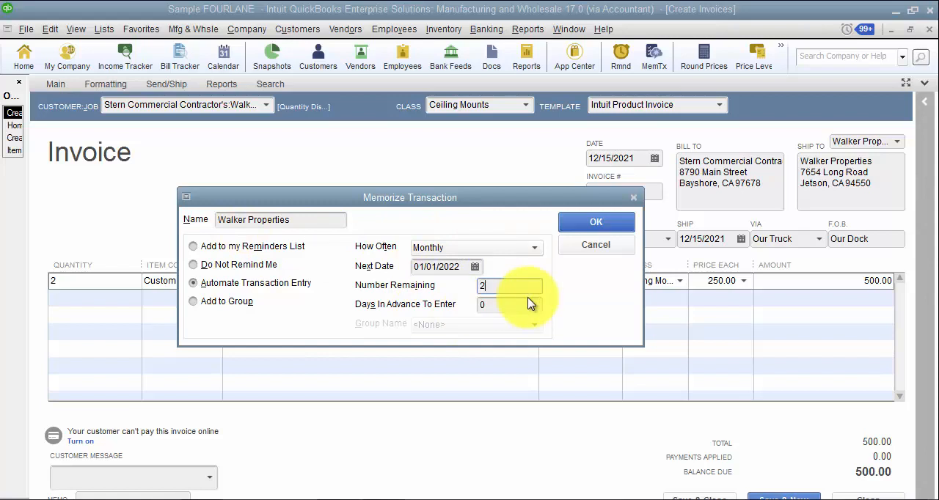
text(4)
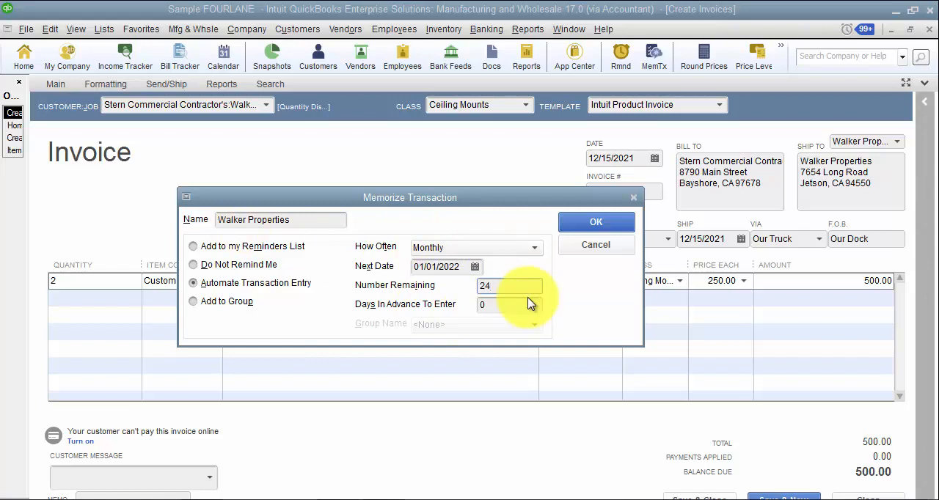
click(508, 304)
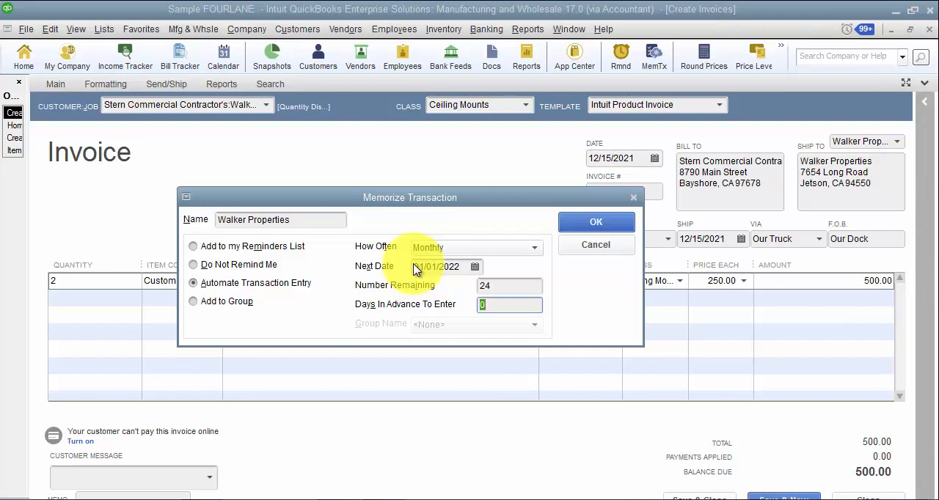
Set days in advance to 5 and keep 01/01/2022 as the next date.
click(510, 305)
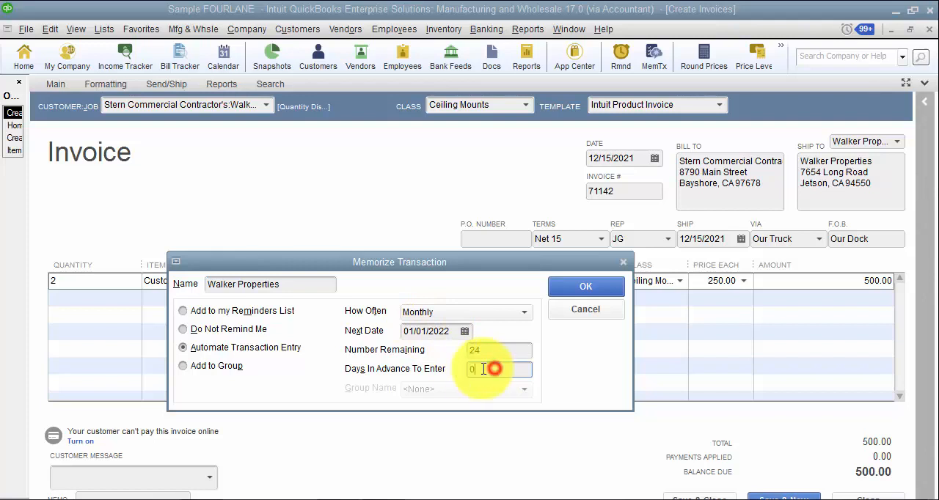
text(5)
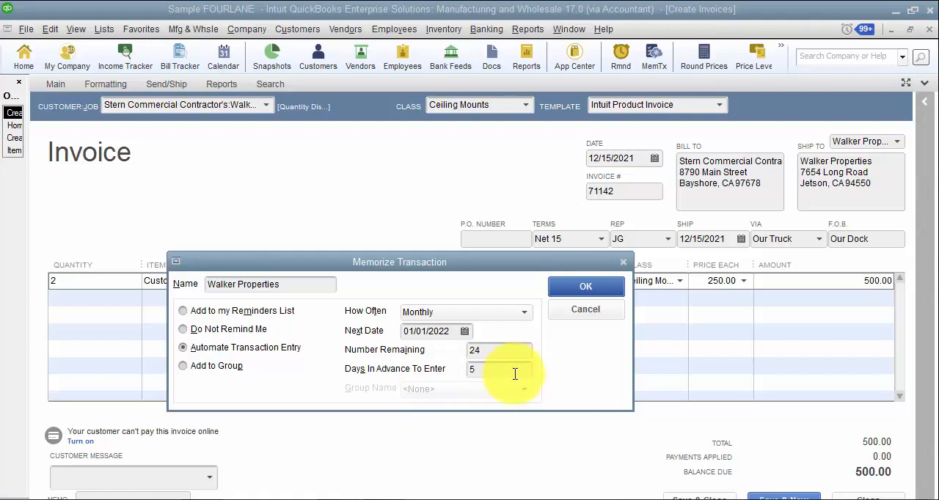
click(464, 331)
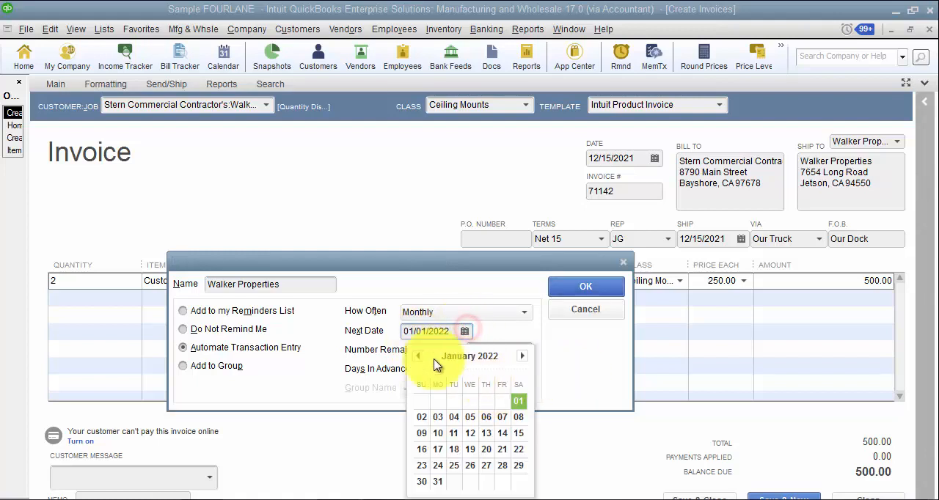
click(418, 355)
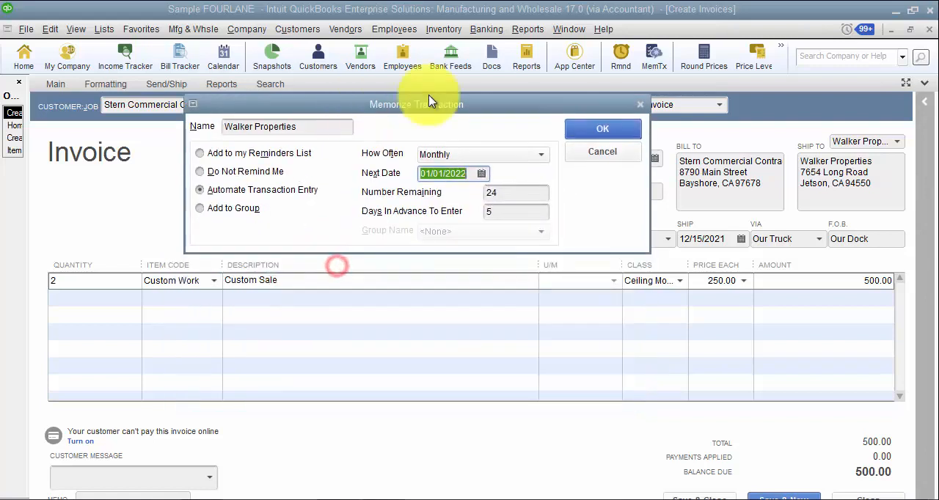
Save the memorized schedule, then discard and close the invoice form.
click(602, 128)
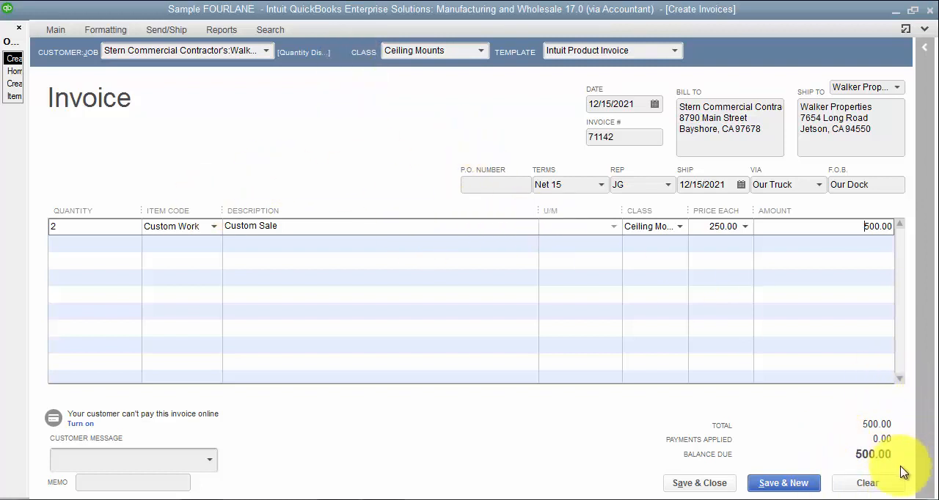
mouse_move(489, 91)
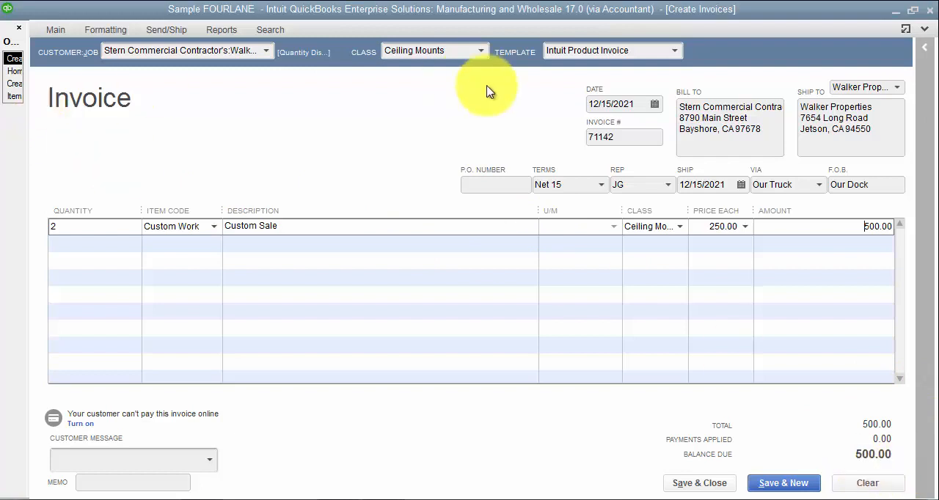
mouse_move(246, 124)
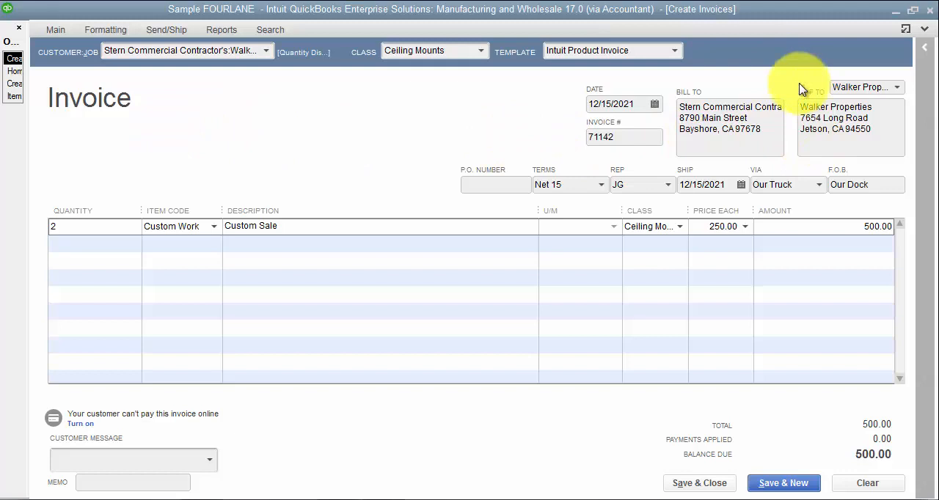
mouse_move(789, 66)
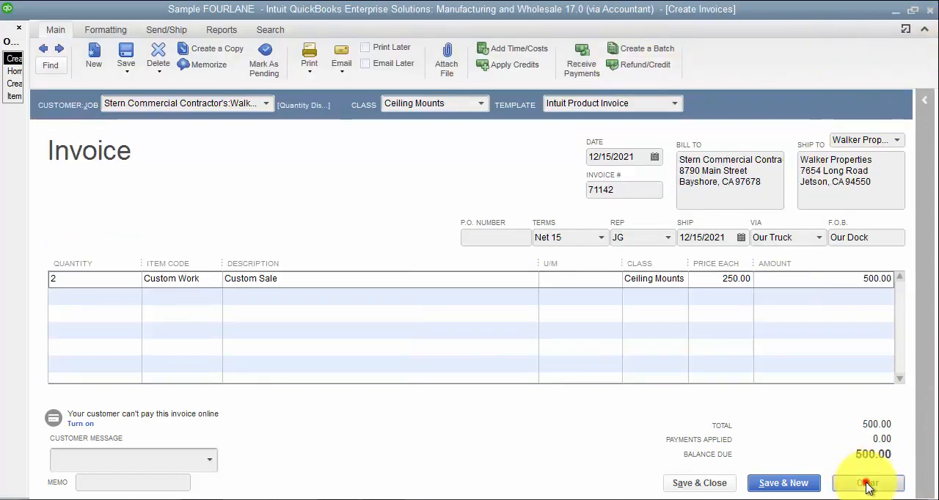
click(868, 483)
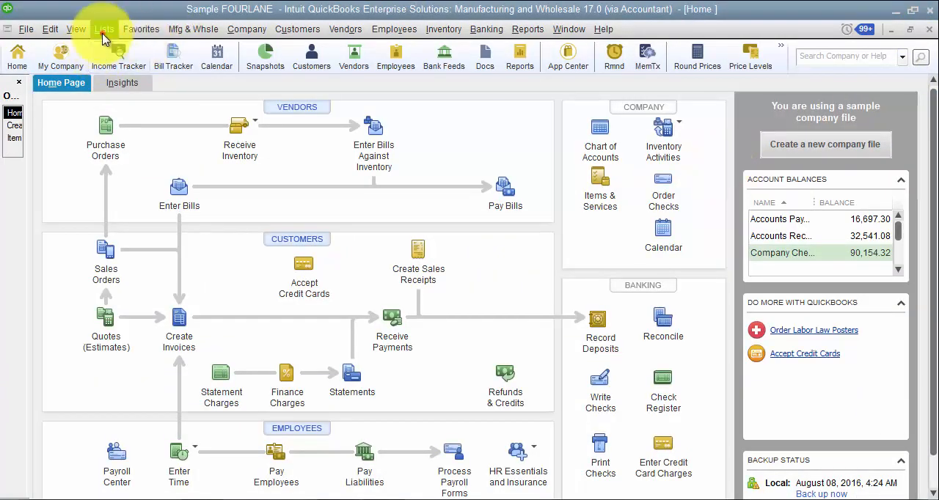
Open the Walker Properties entry from the Memorized Transaction List.
click(104, 29)
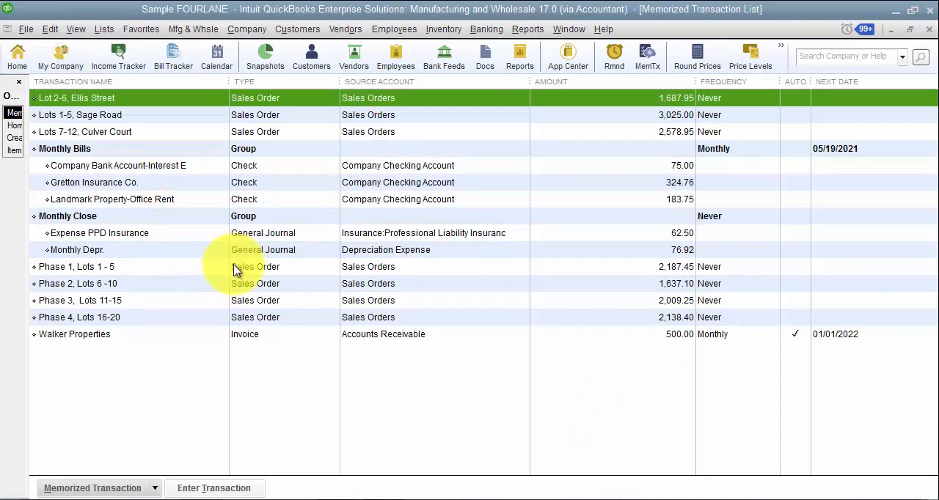
click(75, 334)
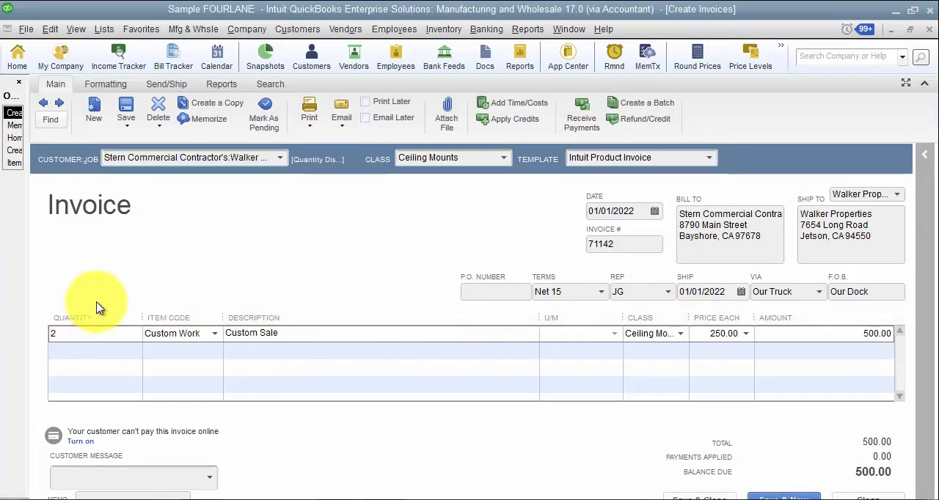
Change the quantity to 3 and replace the memorized Walker Properties invoice.
text(3)
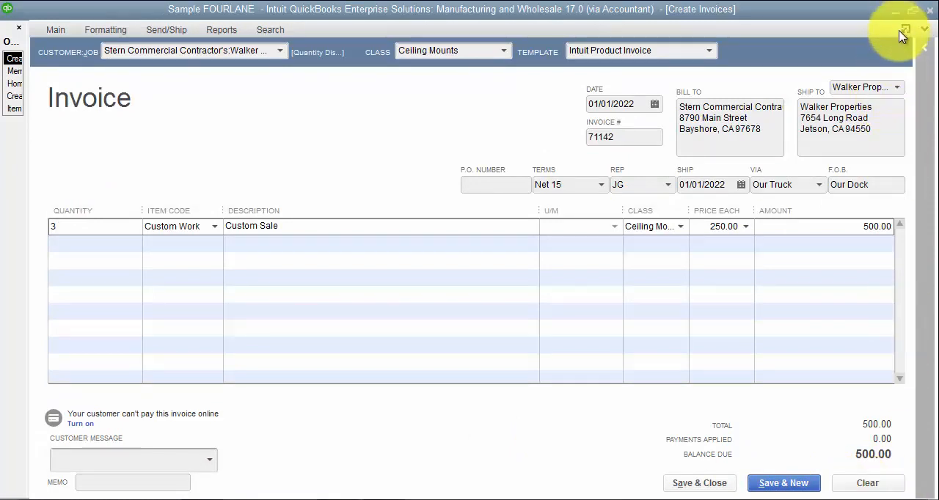
click(911, 9)
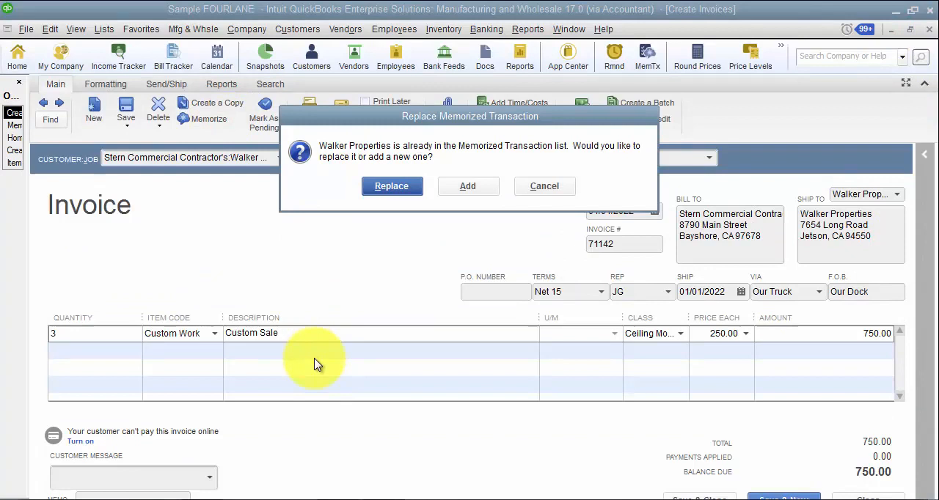
mouse_move(413, 166)
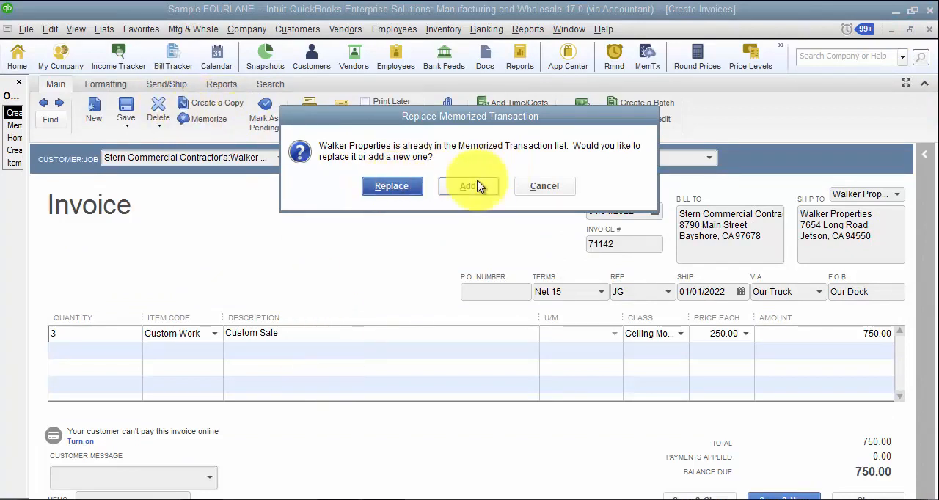
click(468, 185)
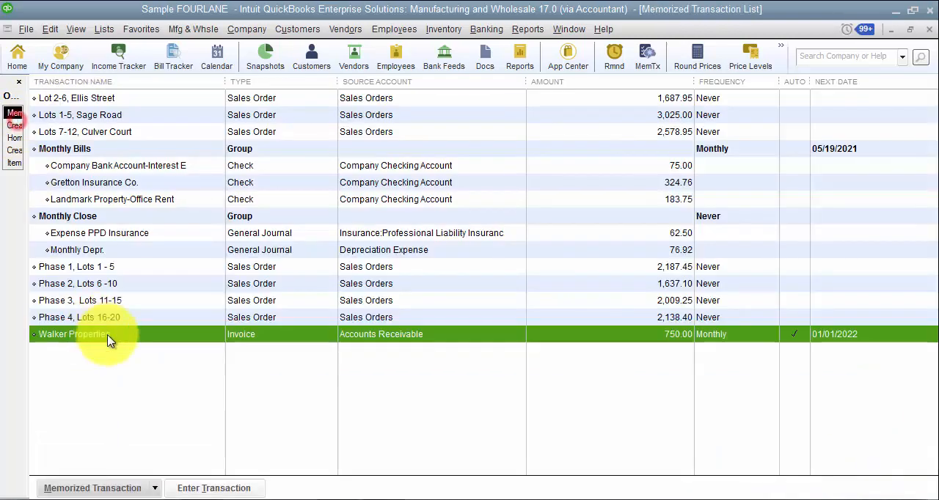
mouse_move(609, 330)
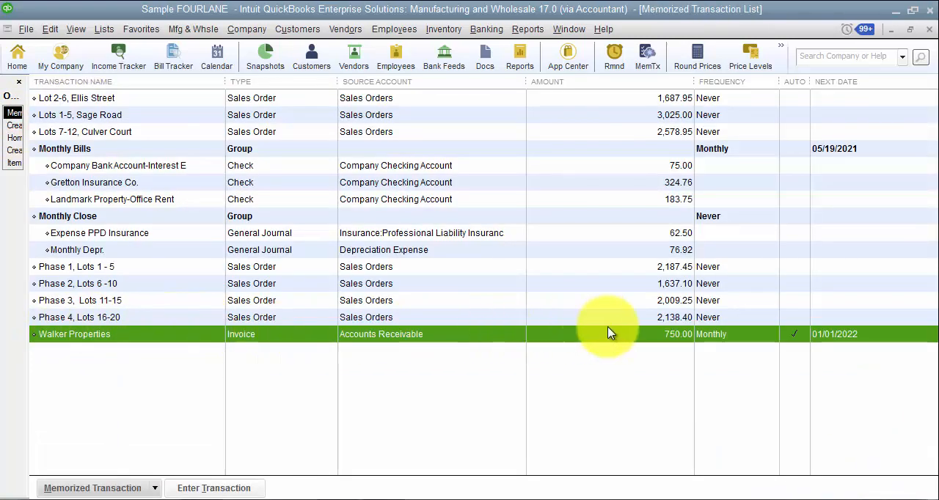
mouse_move(681, 339)
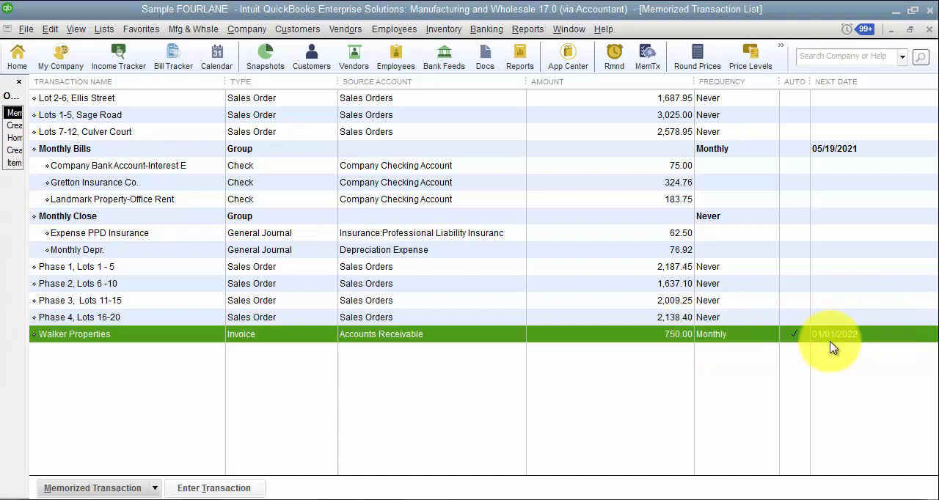
mouse_move(869, 341)
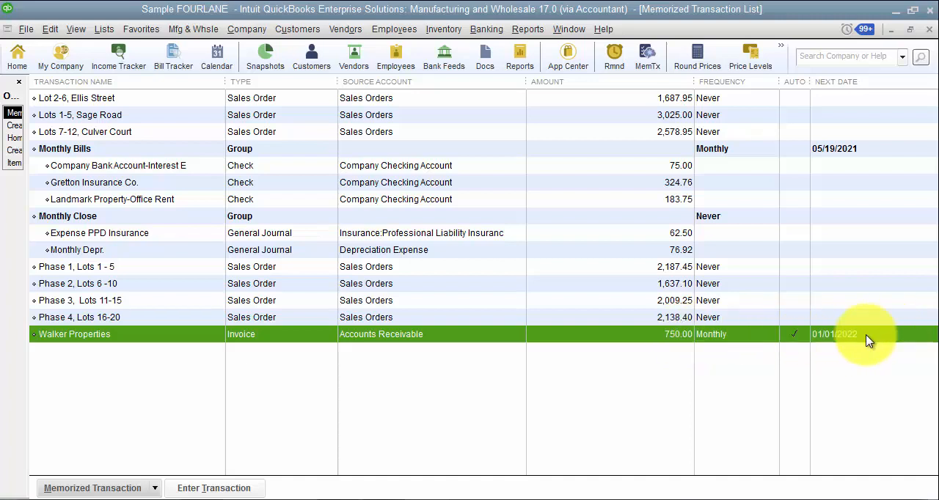
mouse_move(816, 359)
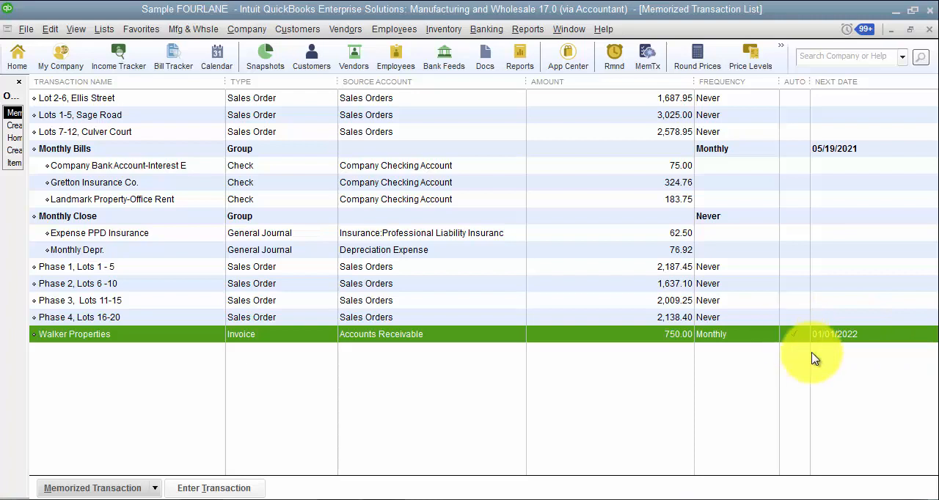
mouse_move(809, 364)
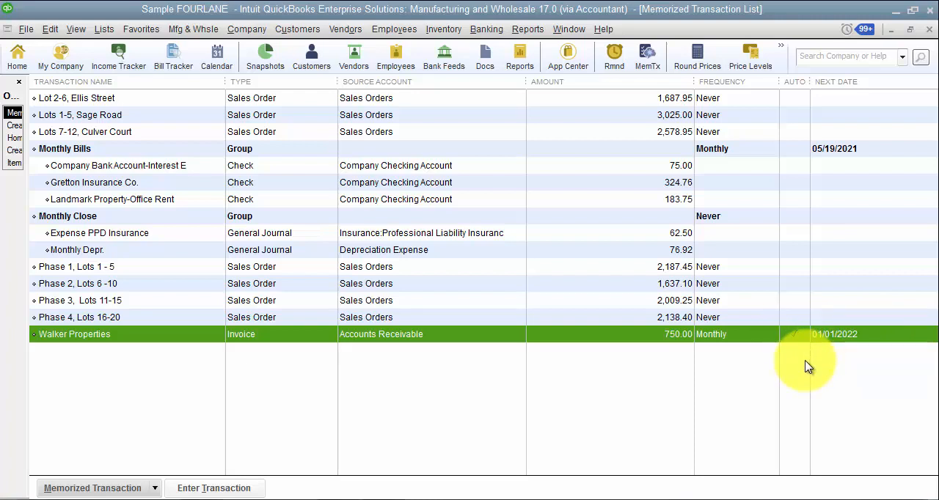
click(793, 334)
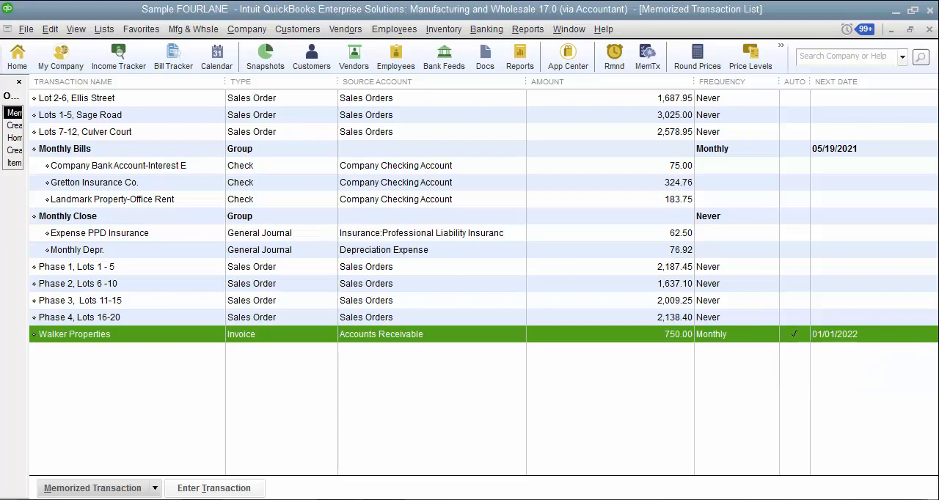